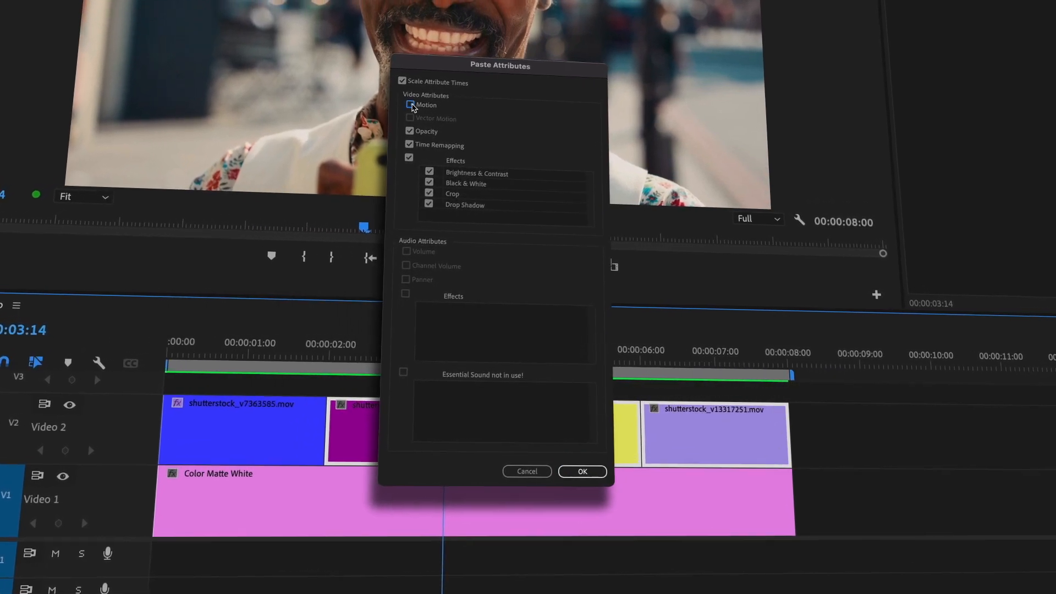
# Uncheck Opacity so it is excluded from the attributes being pasted.
pyautogui.click(385, 135)
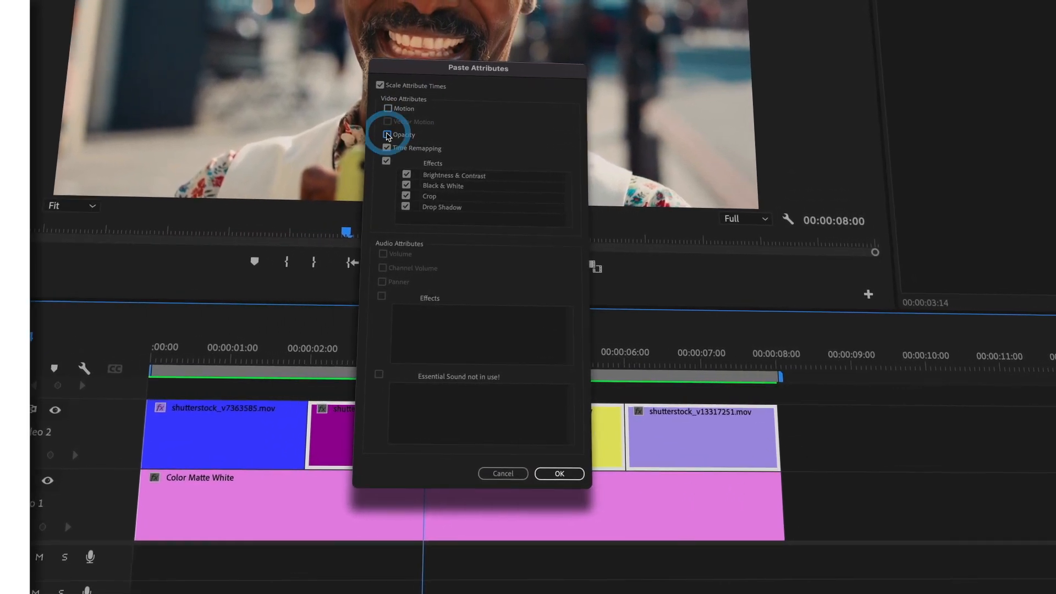
pyautogui.click(558, 473)
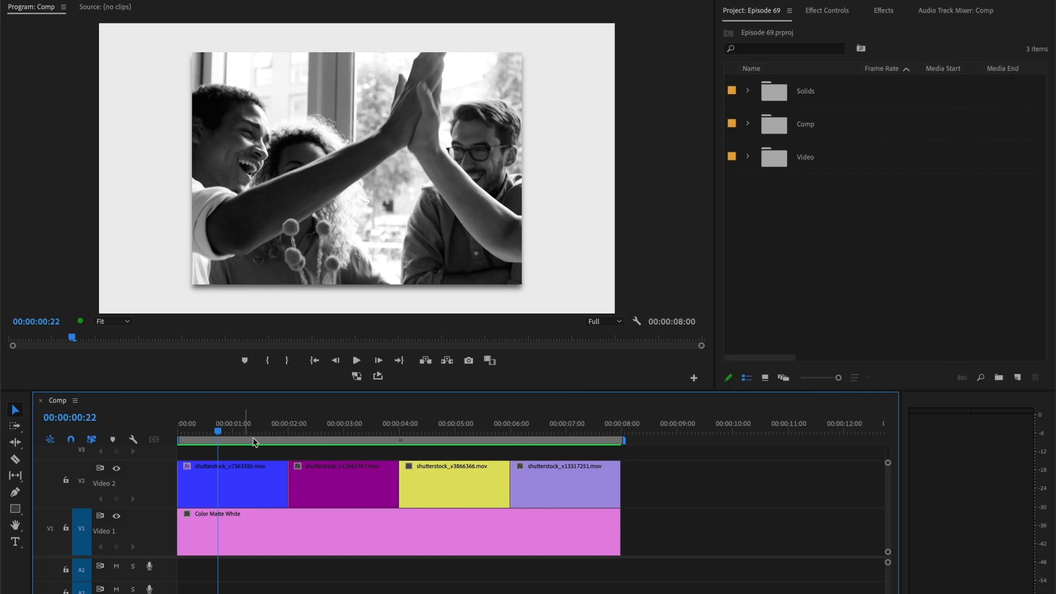
pyautogui.moveTo(257, 425)
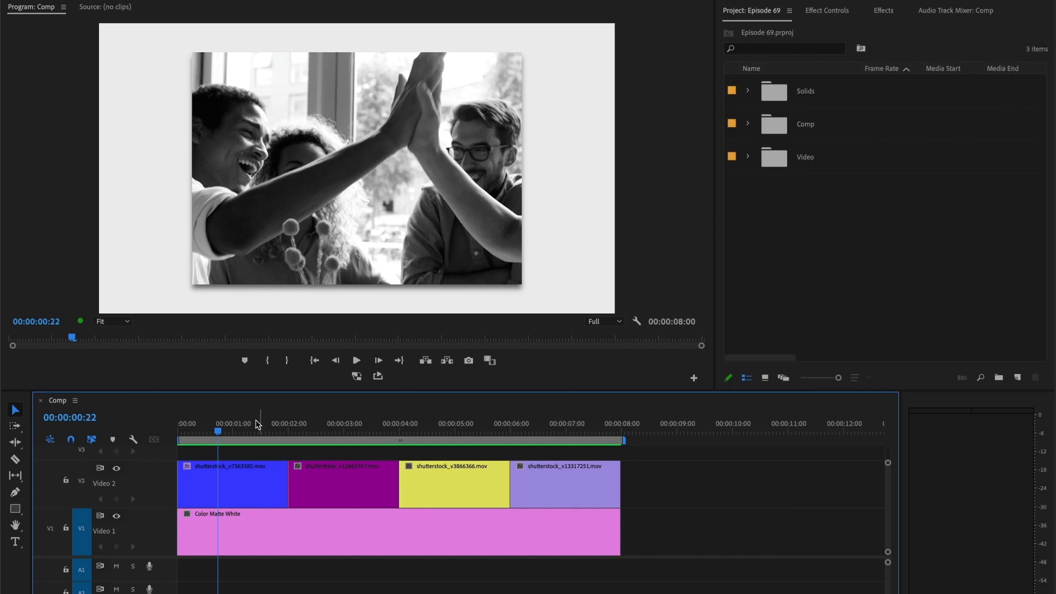
pyautogui.click(252, 432)
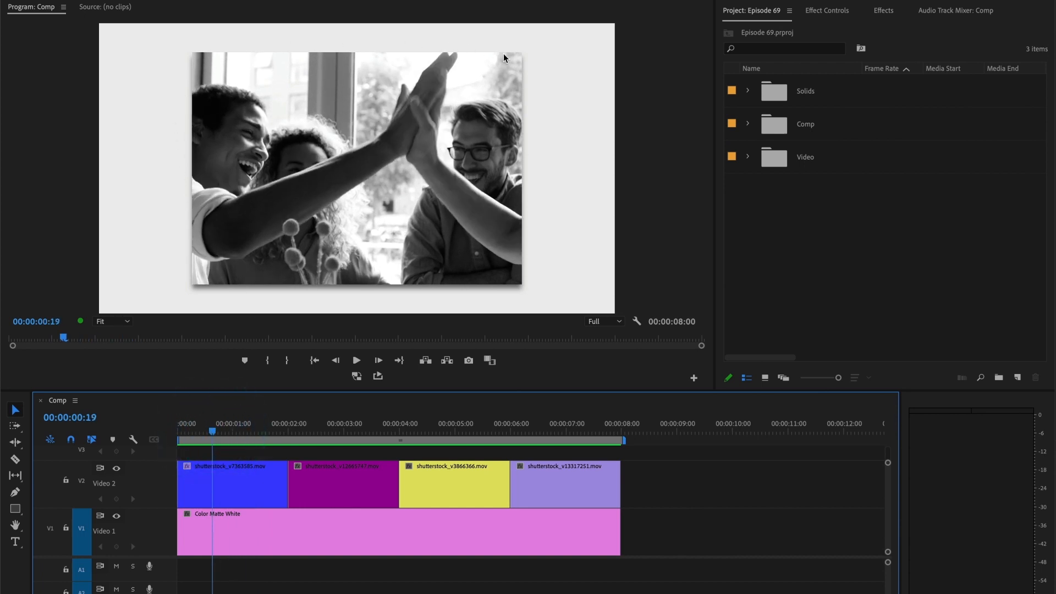
pyautogui.moveTo(333, 234)
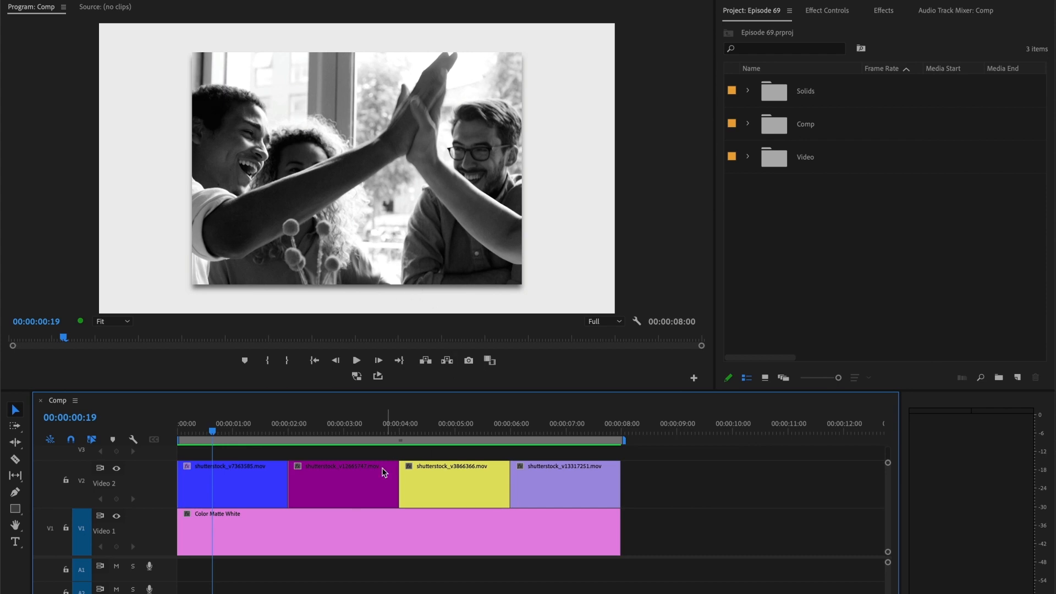
pyautogui.click(435, 432)
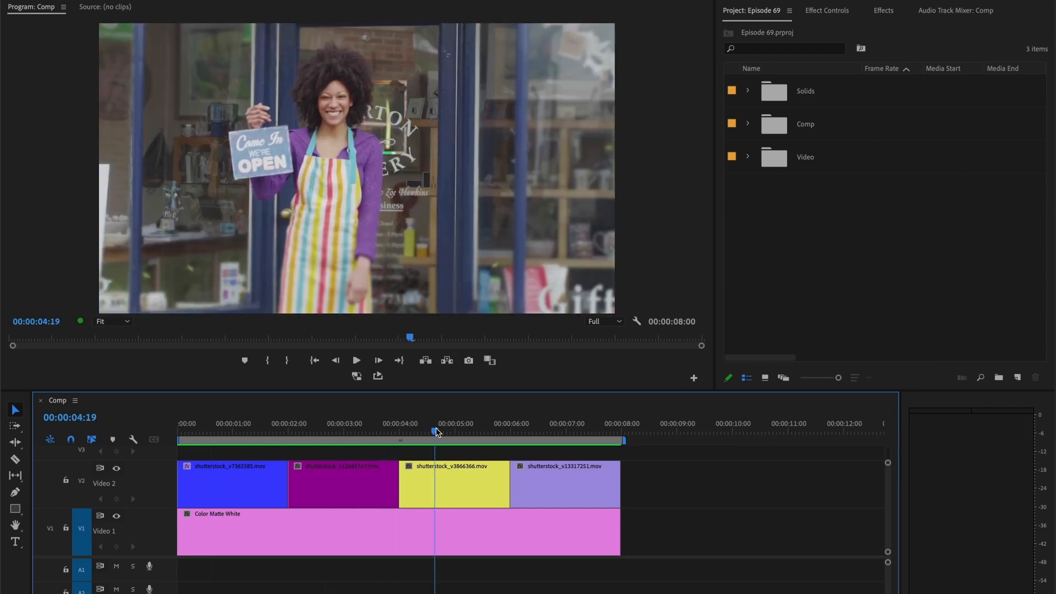
pyautogui.moveTo(436, 432); pyautogui.dragTo(422, 432)
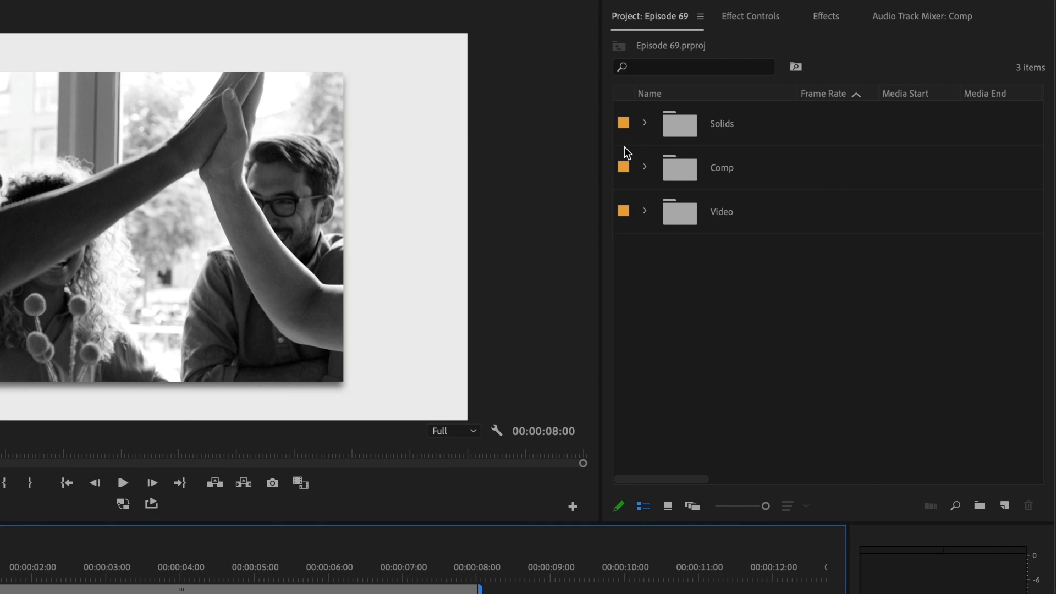
# Show the first clip's Effect Controls and select its applied effects.
pyautogui.click(750, 16)
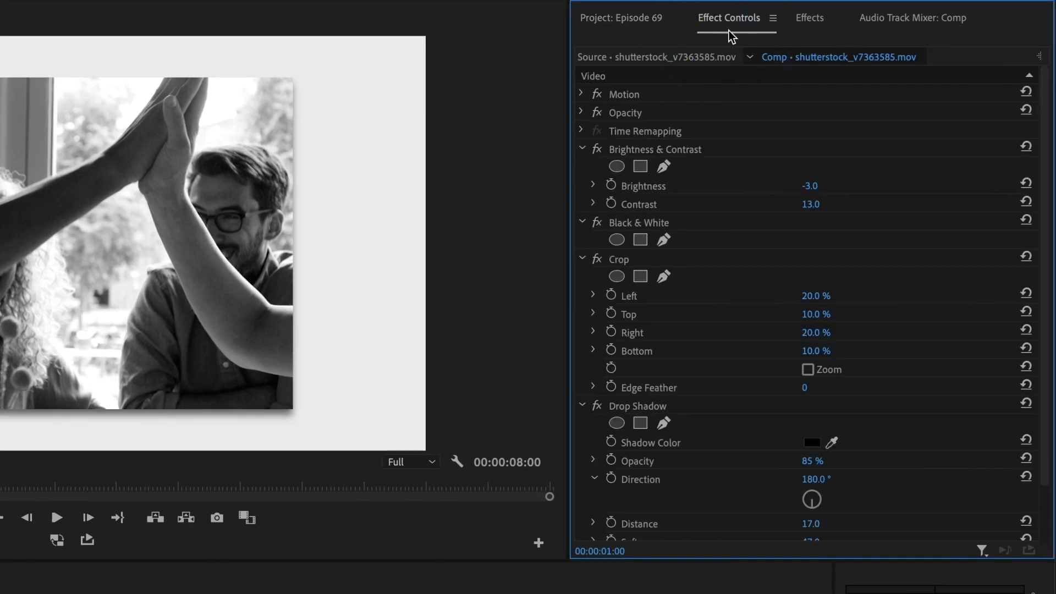
pyautogui.moveTo(601, 151)
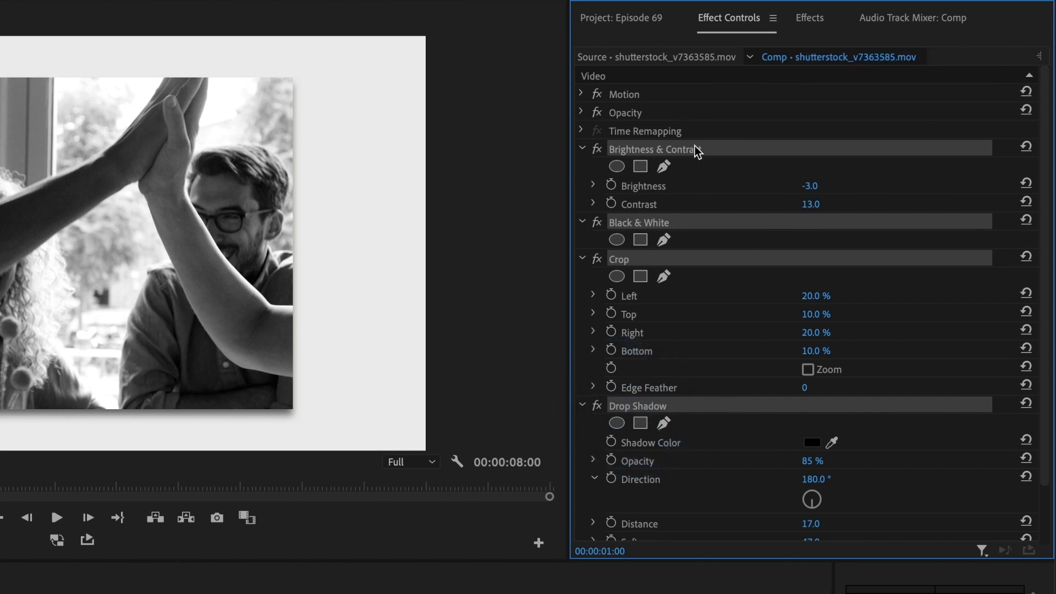
pyautogui.click(229, 21)
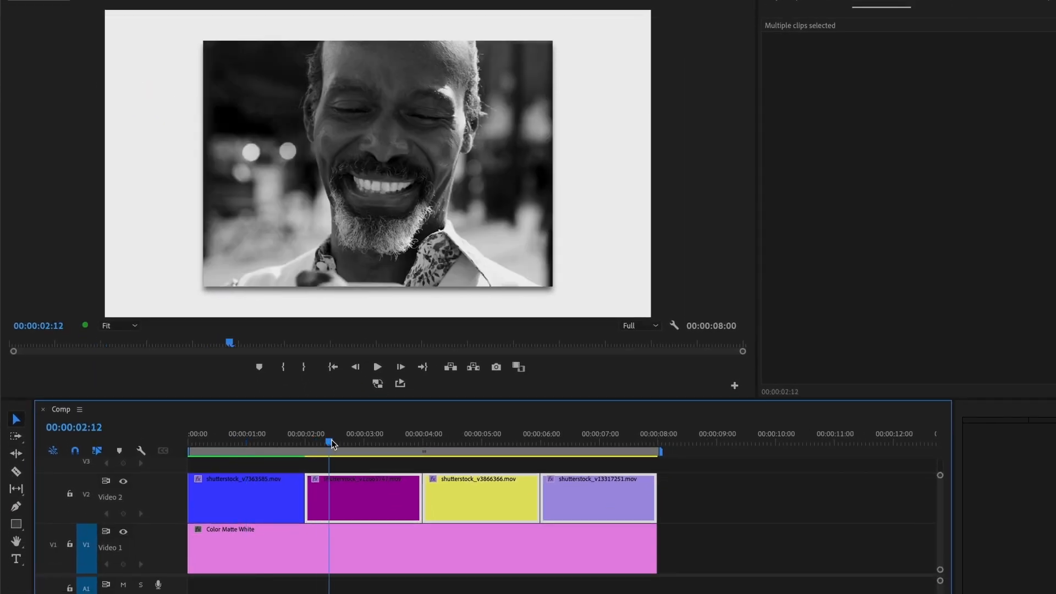
# Undo the later clips' effects and scrub to preview them in colour.
pyautogui.click(452, 442)
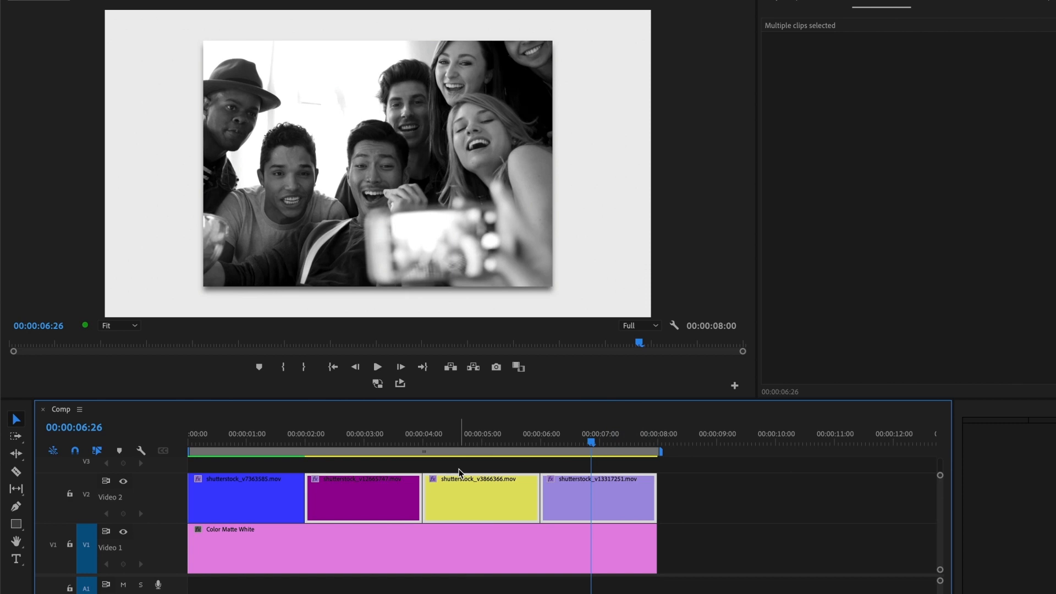
pyautogui.press('Ctrl+z')
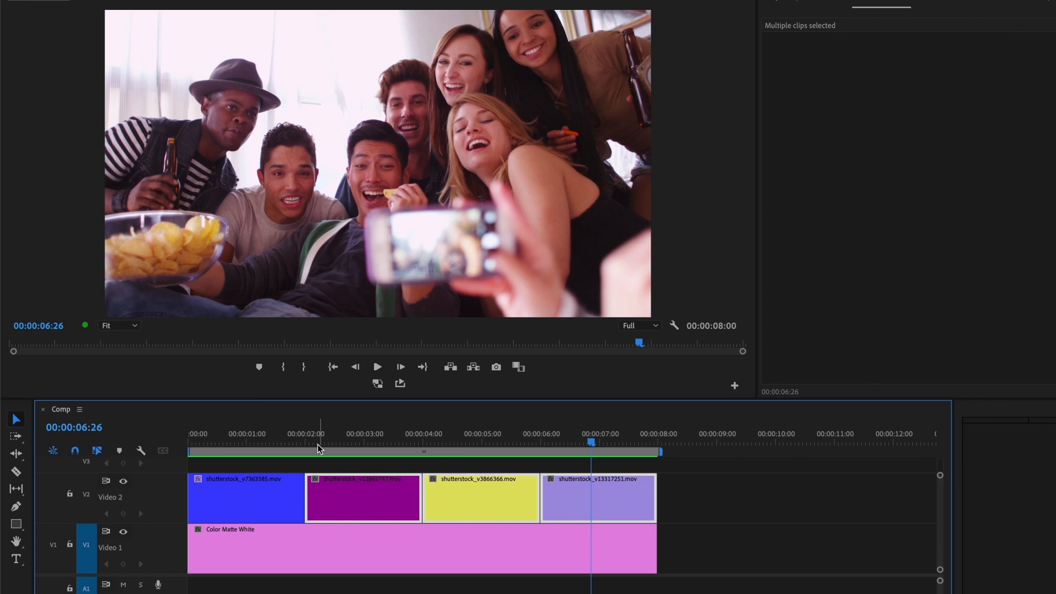
pyautogui.click(247, 502)
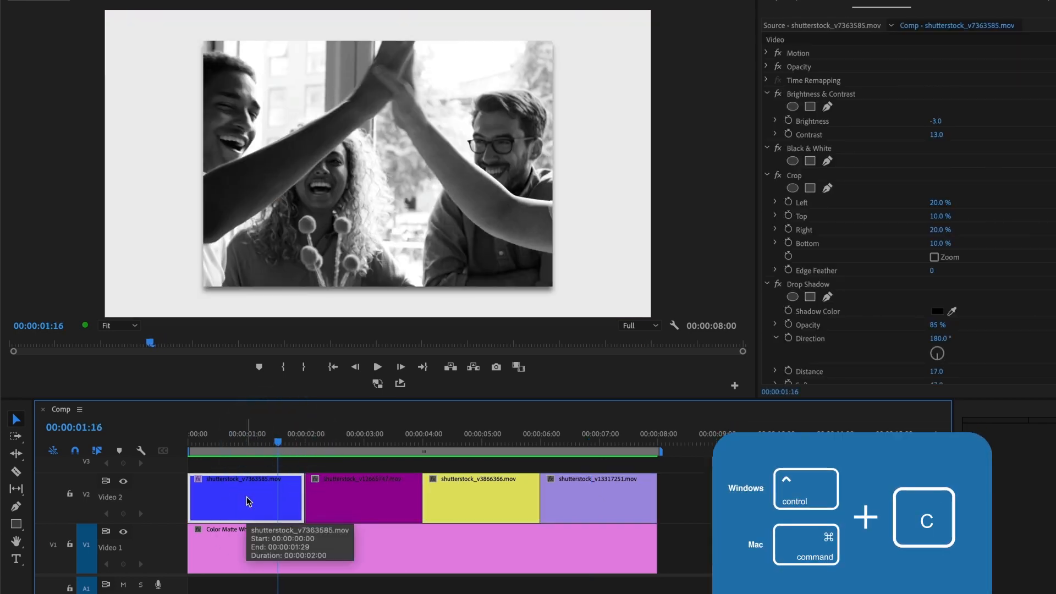
pyautogui.moveTo(363, 464)
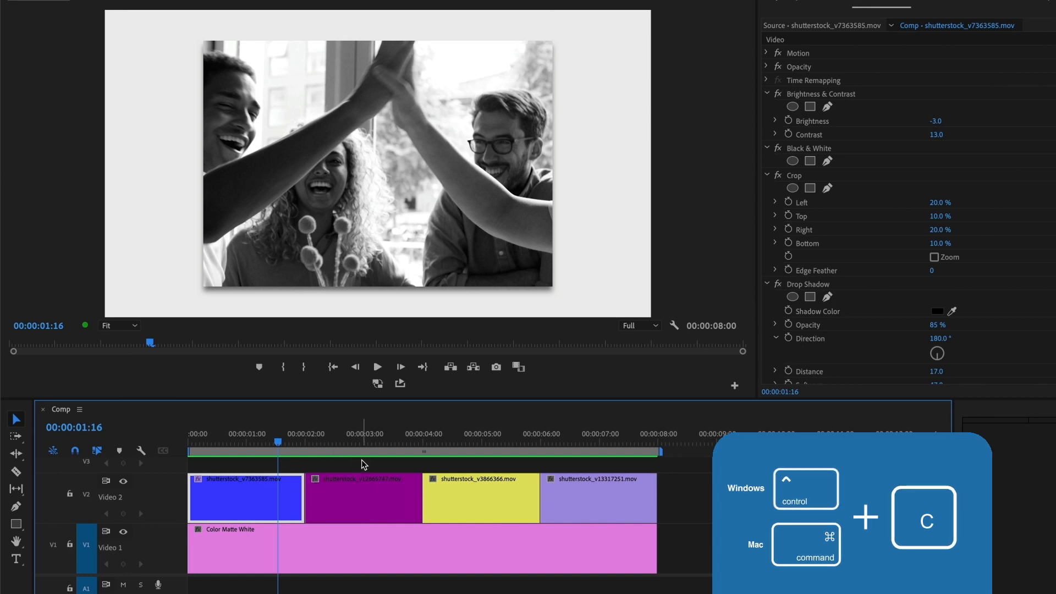
# Preview the second clip and select the clips that will receive the attributes.
pyautogui.click(392, 442)
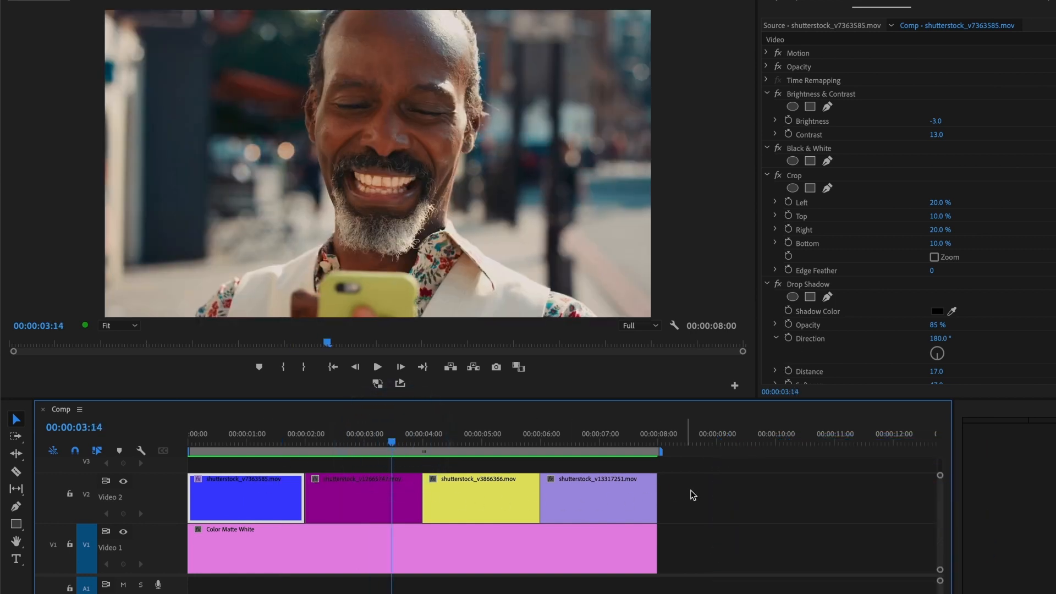
pyautogui.click(365, 508)
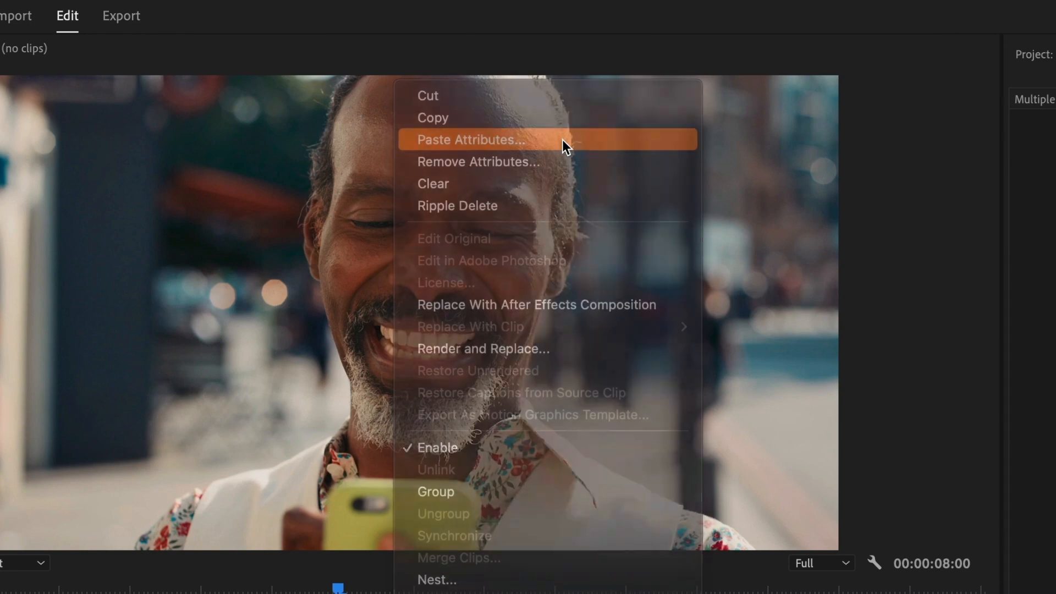
# Paste the four effects onto the later clips, excluding Motion, Opacity and Time Remapping.
pyautogui.click(471, 139)
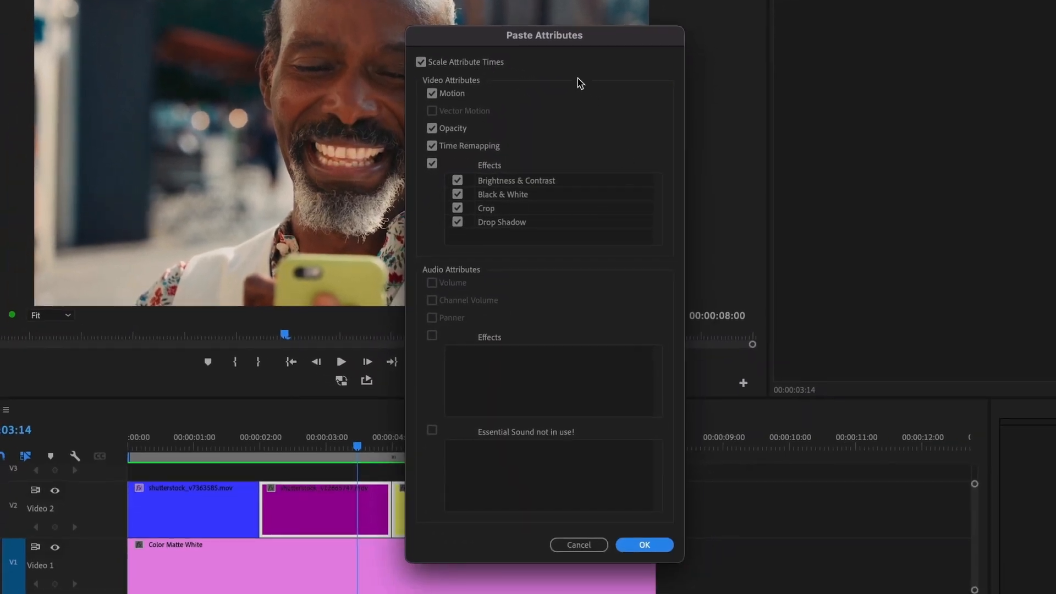
pyautogui.moveTo(581, 200)
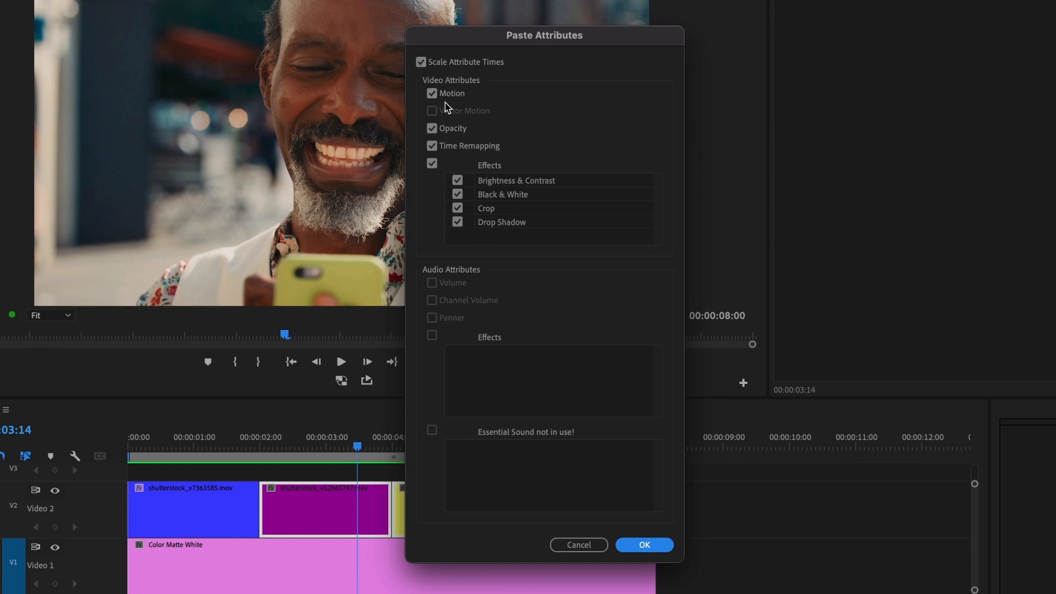
pyautogui.moveTo(477, 98)
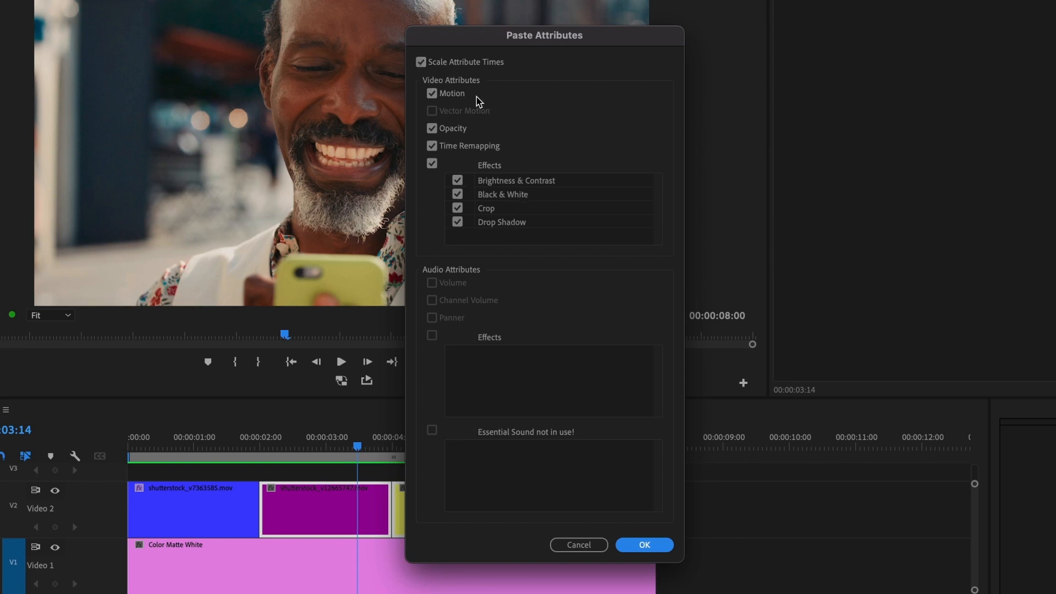
pyautogui.click(431, 93)
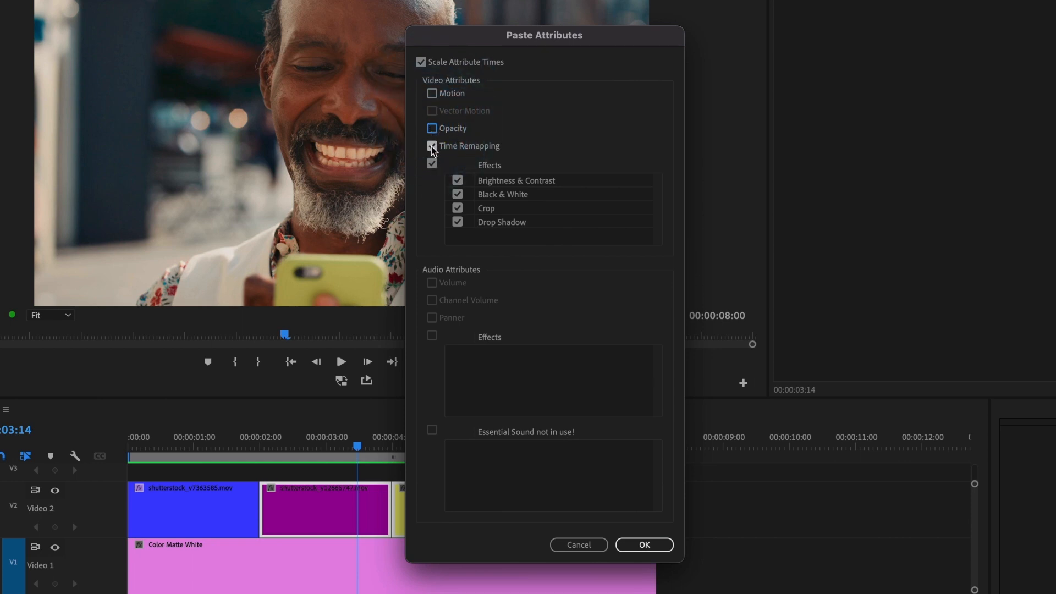
pyautogui.click(432, 146)
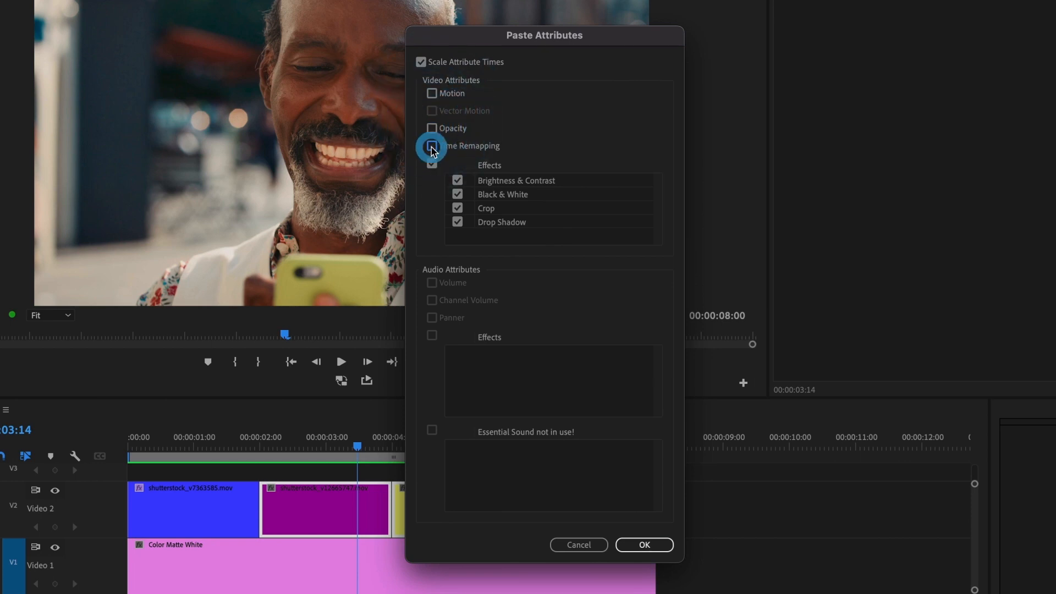
pyautogui.click(431, 146)
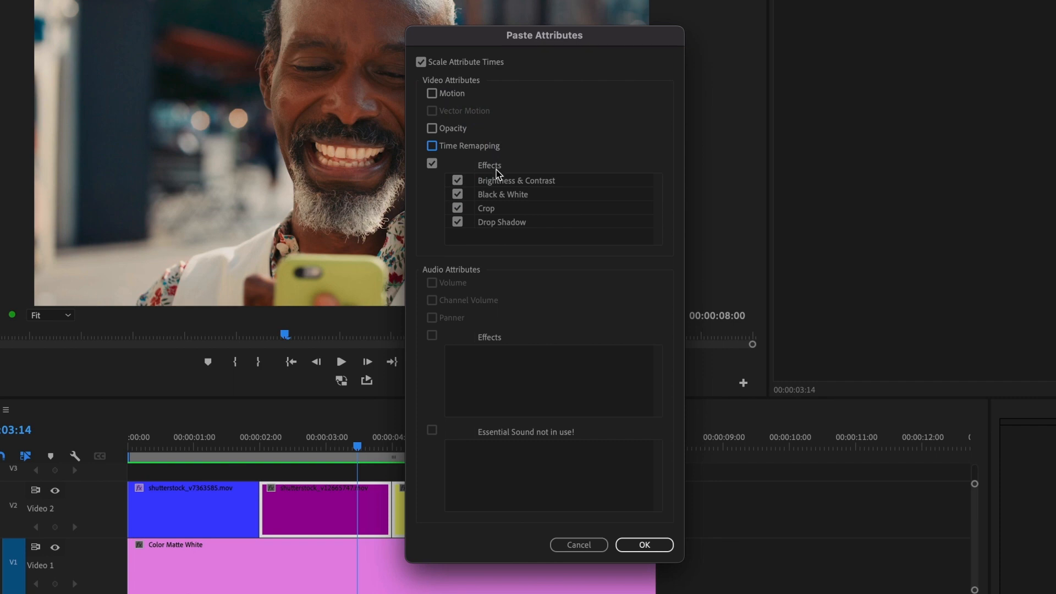
pyautogui.moveTo(500, 197)
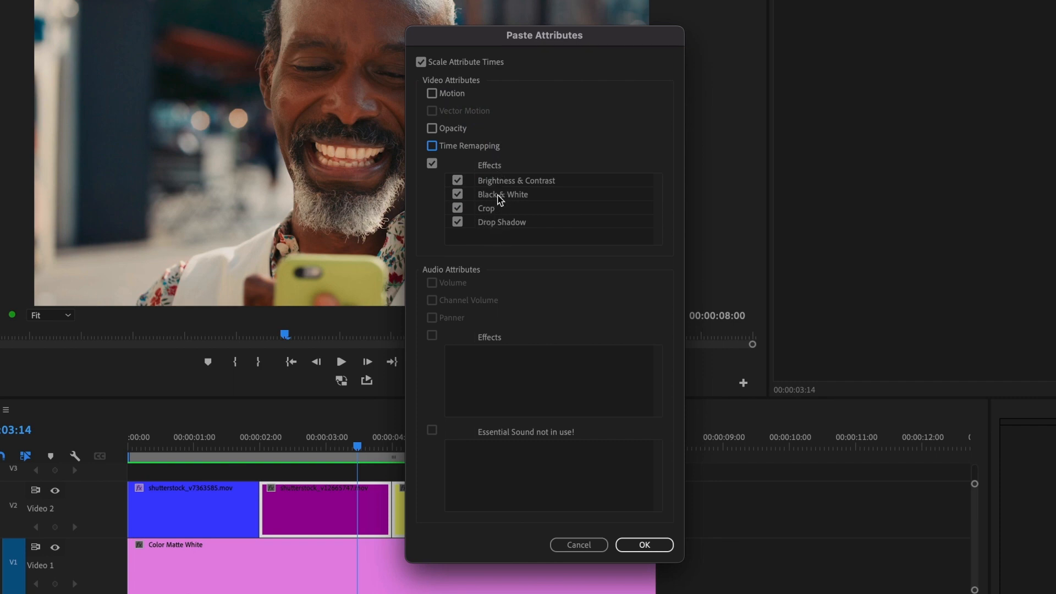
pyautogui.click(642, 544)
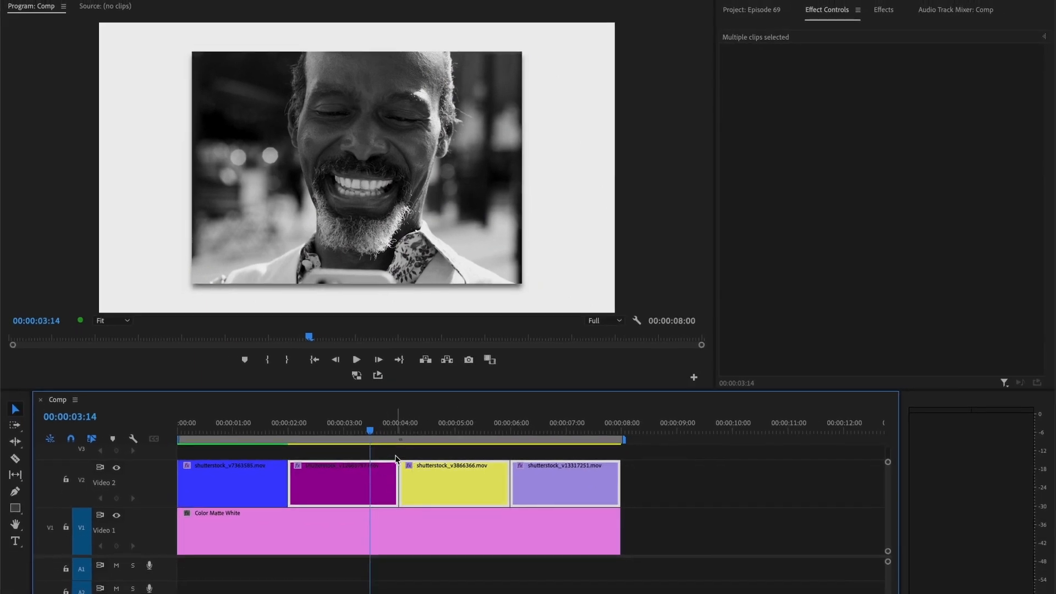
pyautogui.moveTo(369, 431); pyautogui.dragTo(450, 431)
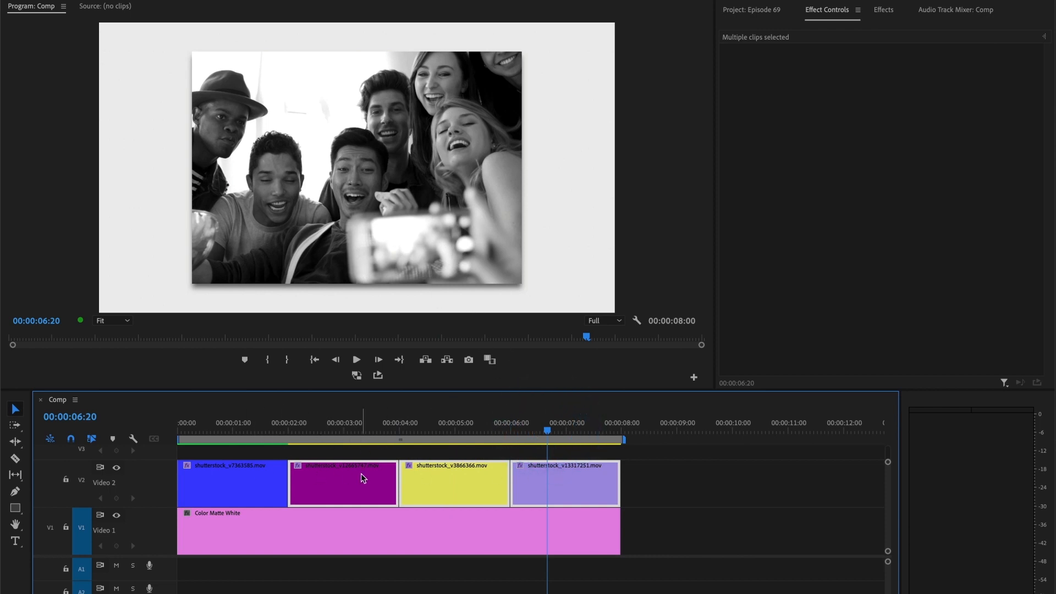
pyautogui.moveTo(414, 165)
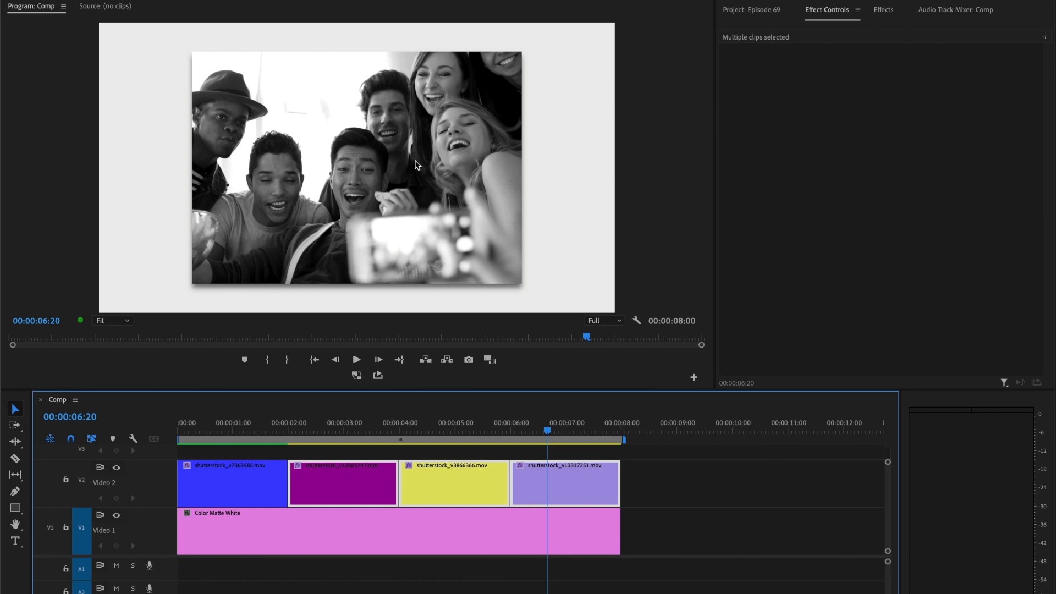
pyautogui.moveTo(345, 181)
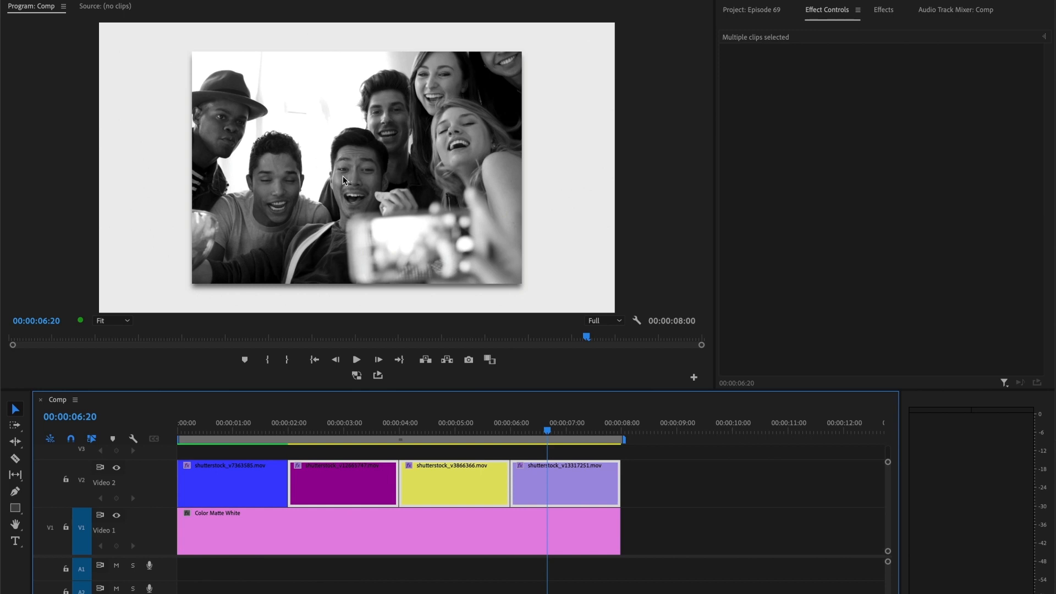
pyautogui.click(469, 439)
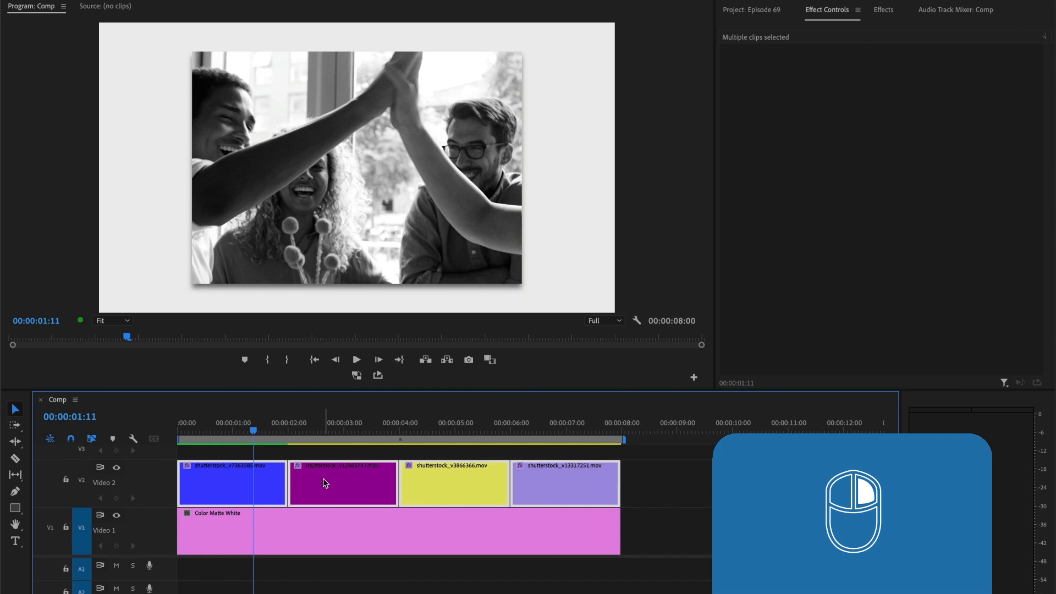
# Choose Remove Attributes from the selected clips' context menu.
pyautogui.rightClick(324, 483)
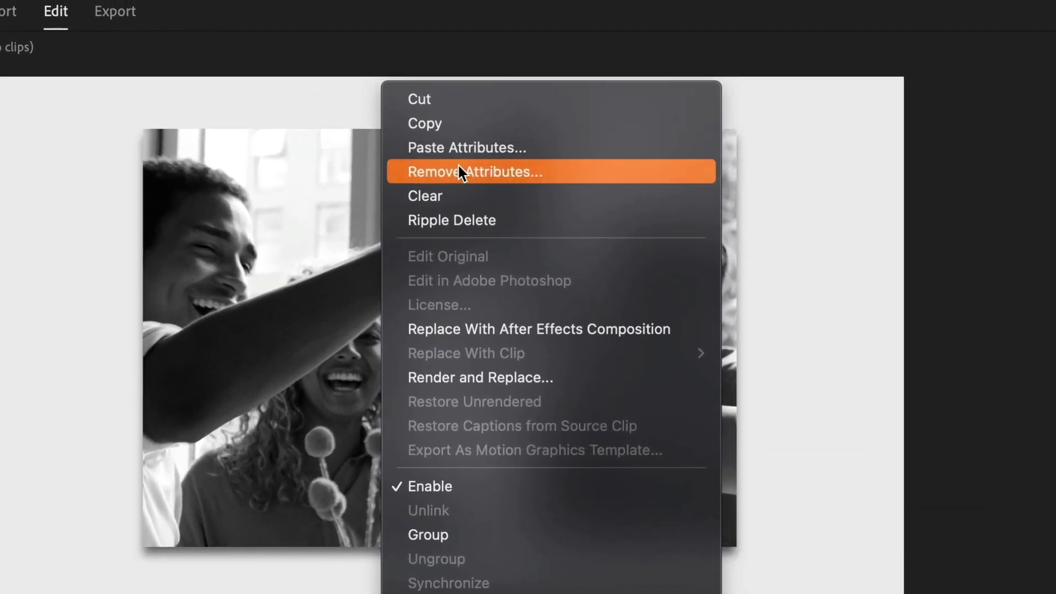
pyautogui.click(463, 172)
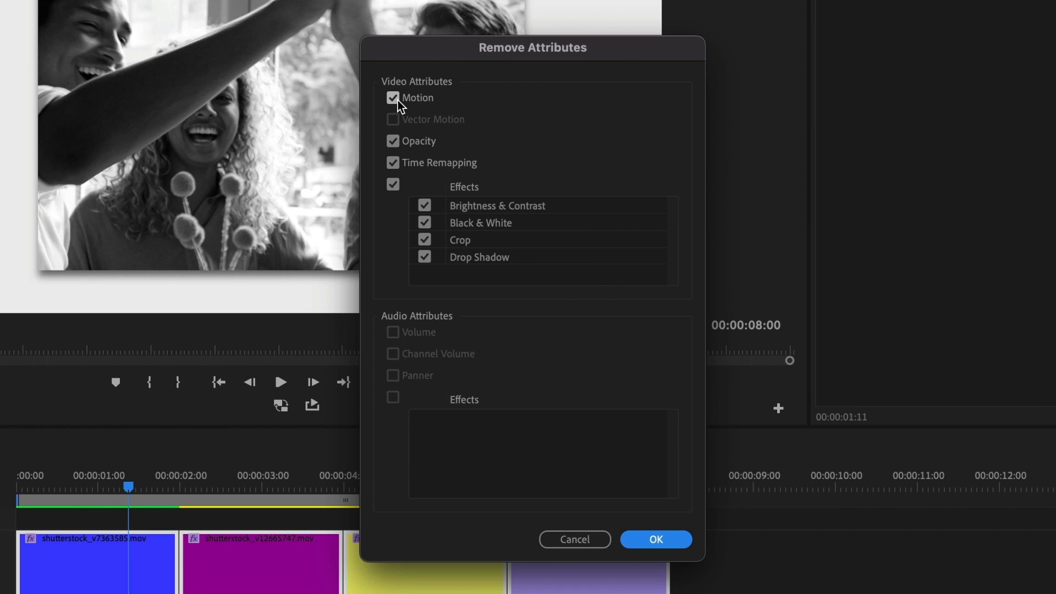
# Remove only Black & White, keeping Motion, Opacity, Time Remapping and Brightness & Contrast.
pyautogui.click(393, 98)
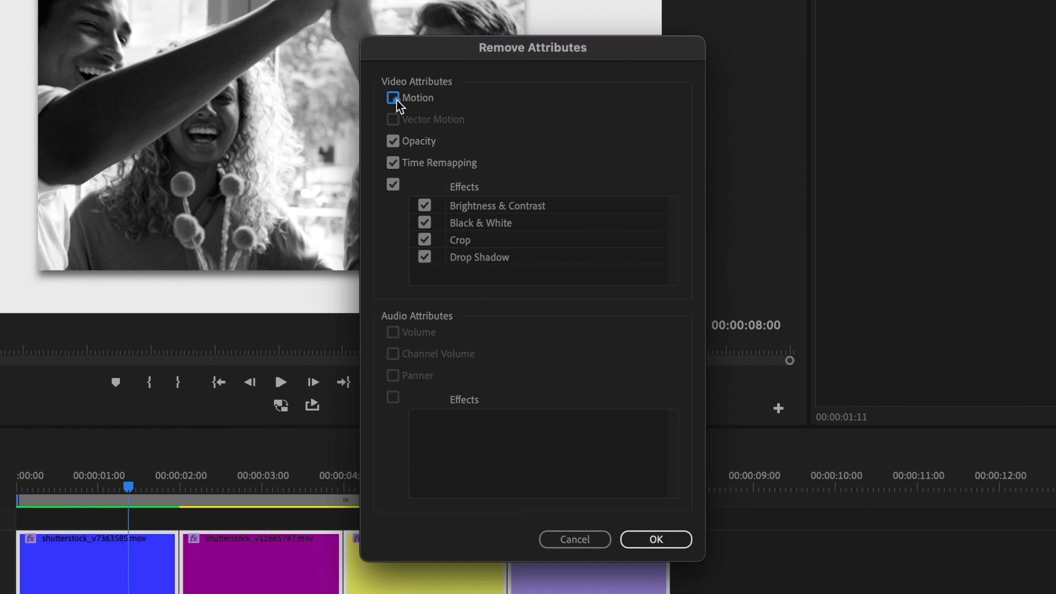
pyautogui.click(392, 140)
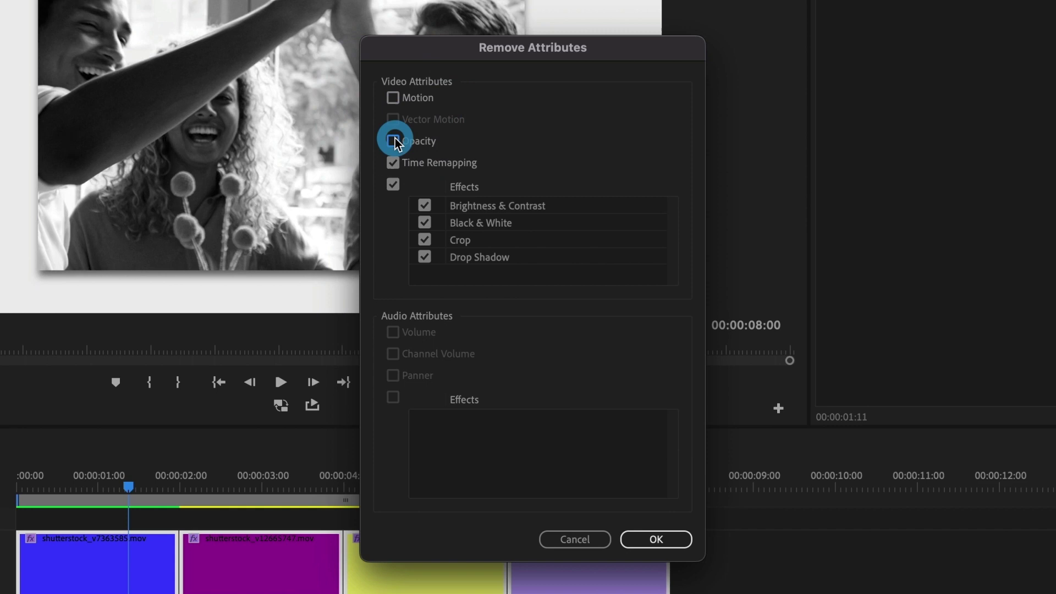
pyautogui.click(392, 163)
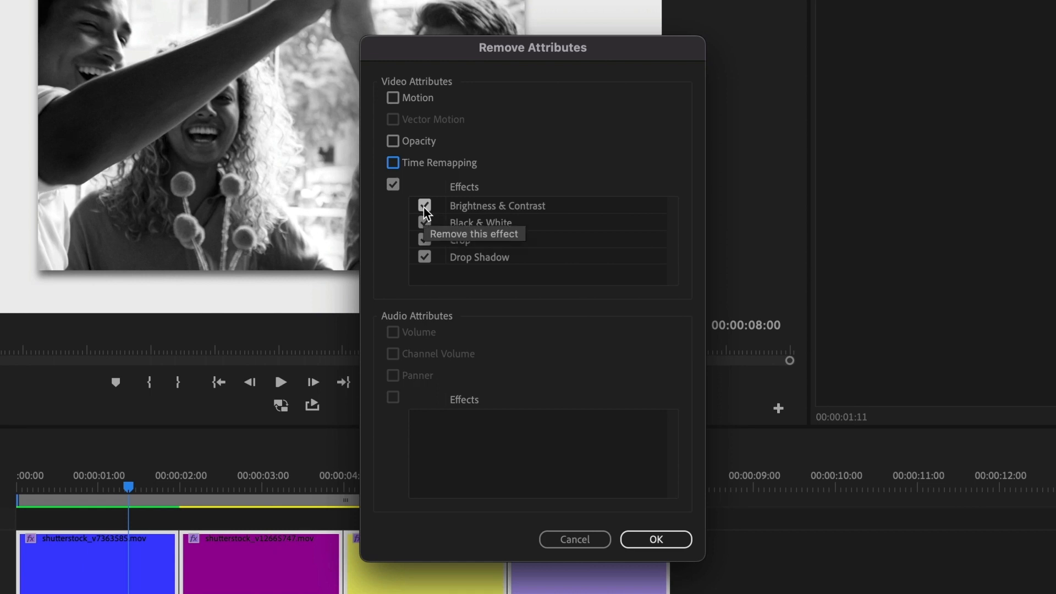
pyautogui.click(424, 257)
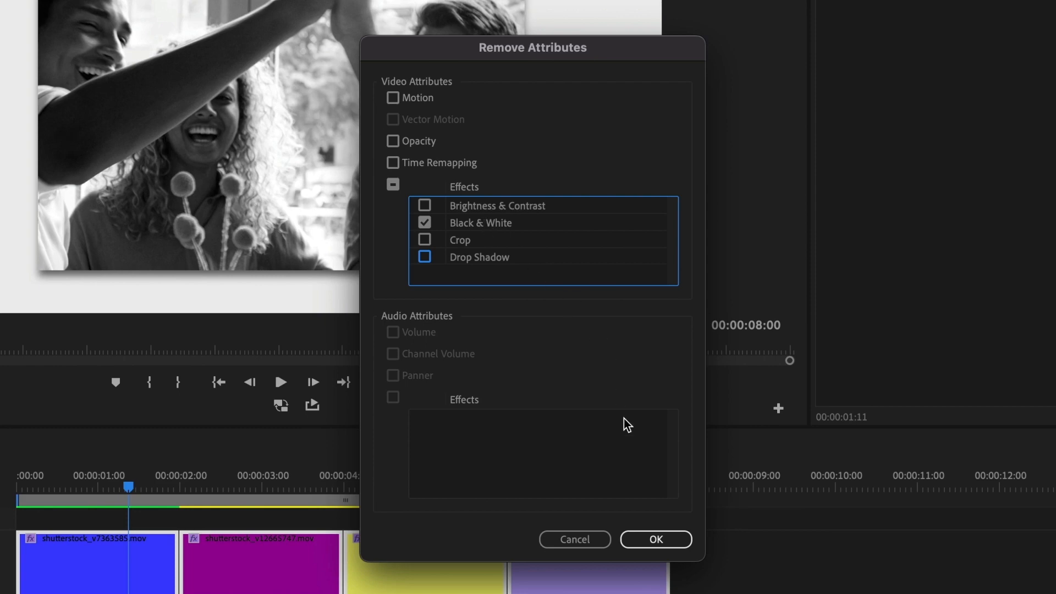
pyautogui.click(656, 539)
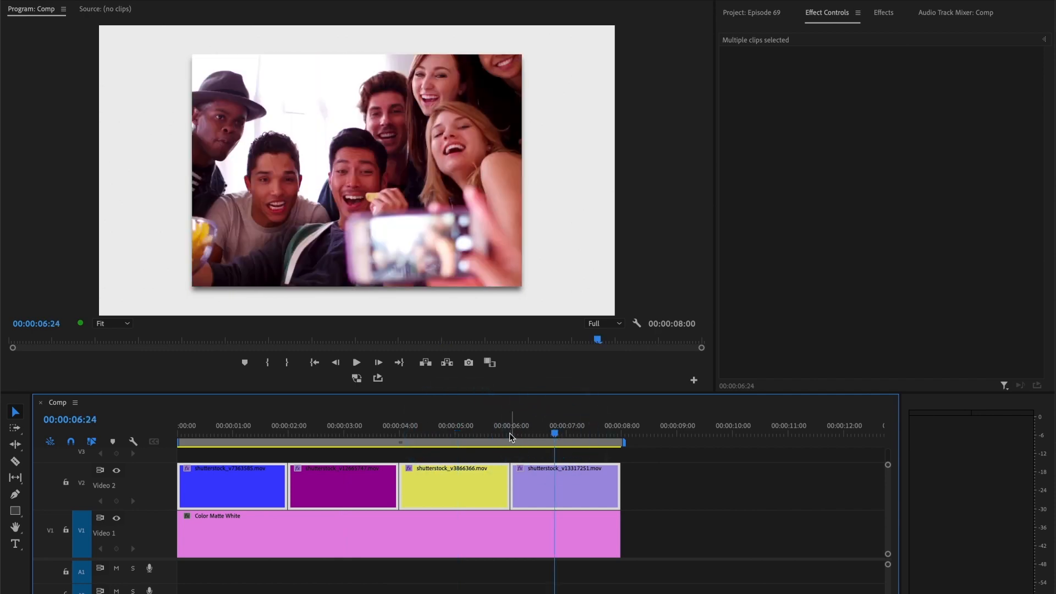
pyautogui.click(311, 432)
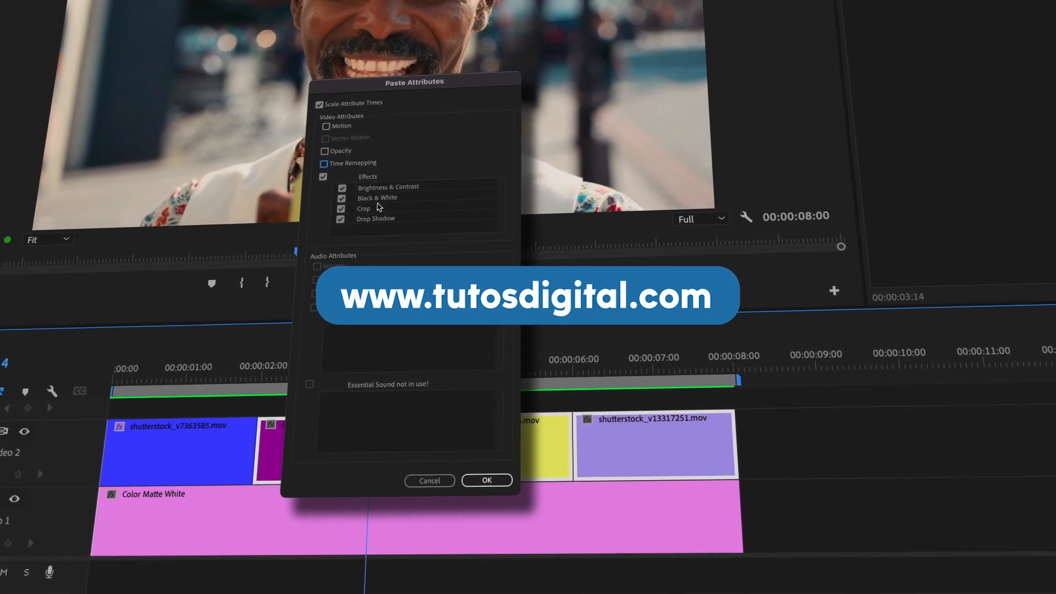
# Confirm Paste Attributes with Motion, Opacity and Time Remapping left unchecked.
pyautogui.click(487, 480)
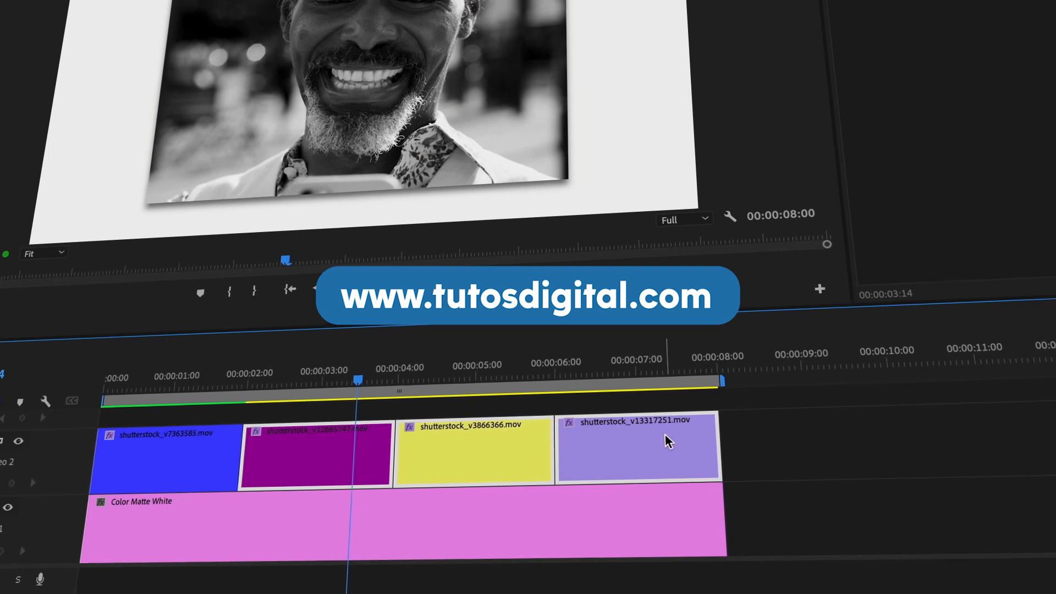